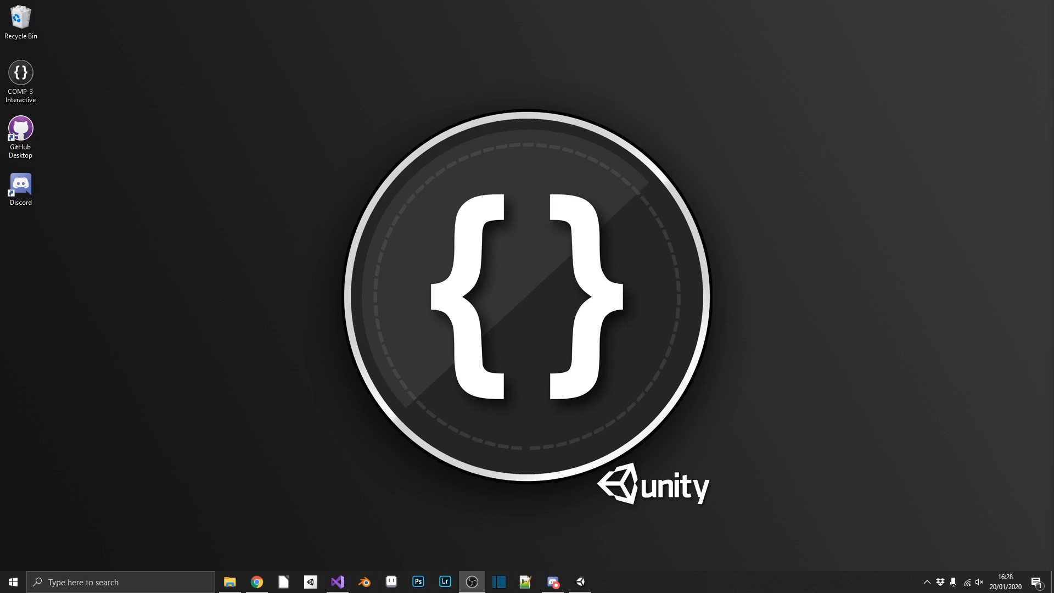
Step: Select Sword in Unity and open its DamageValues script in the code editor
left_click(471, 582)
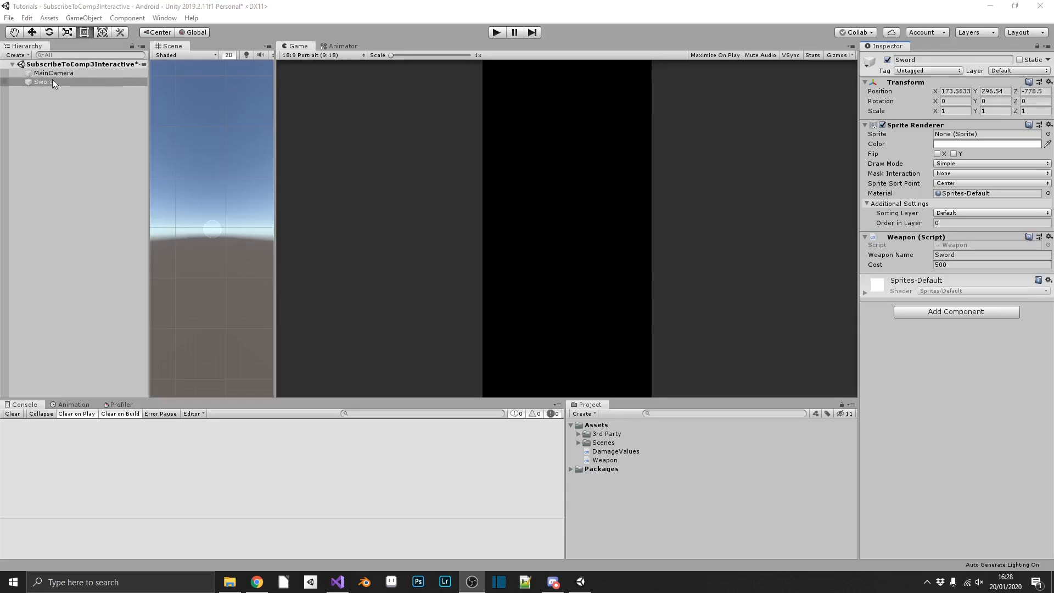
left_click(44, 82)
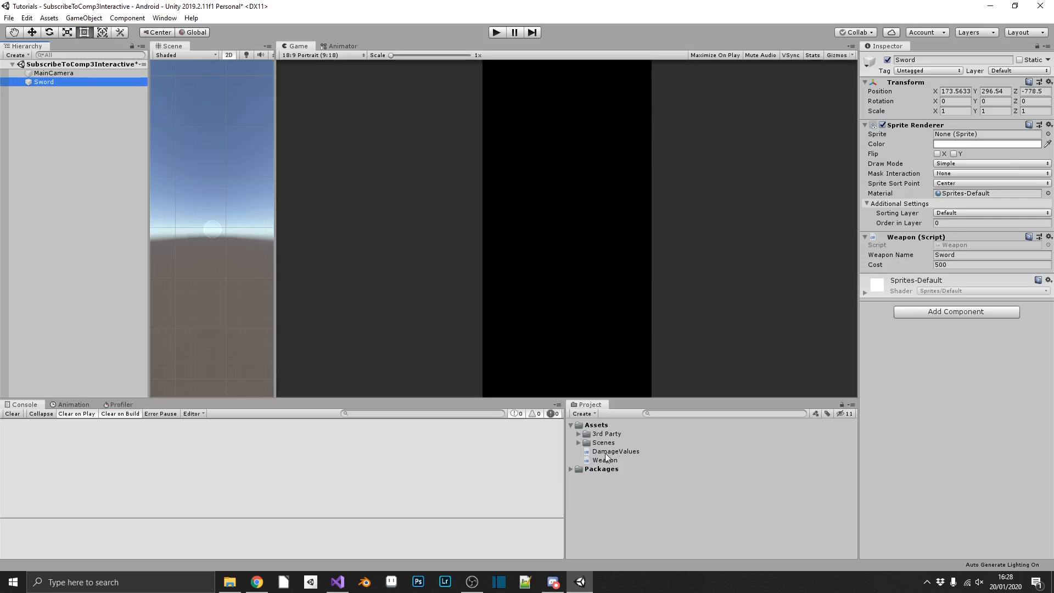
left_click(615, 452)
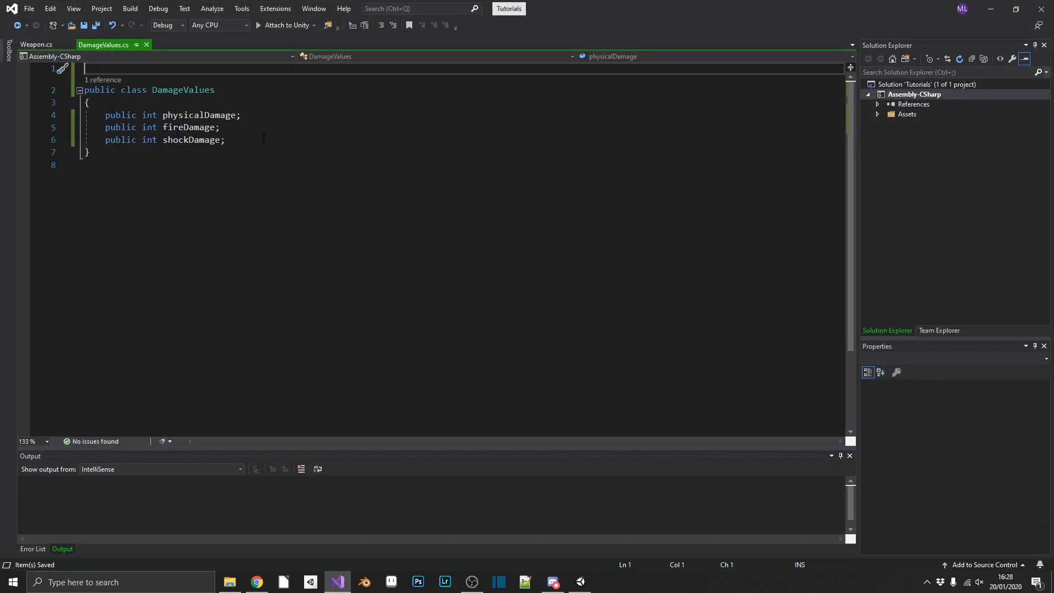
Step: Review DamageValues' physical, fire and shock fields and Weapon.cs's damageValues field, then return to Unity
left_click_drag(163, 114, 224, 139)
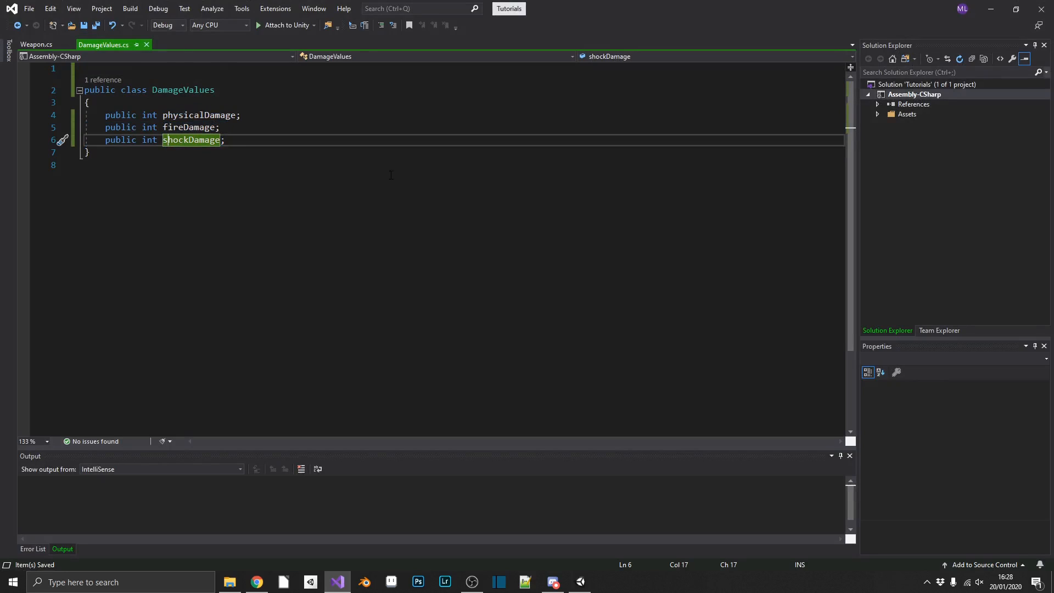
left_click(36, 45)
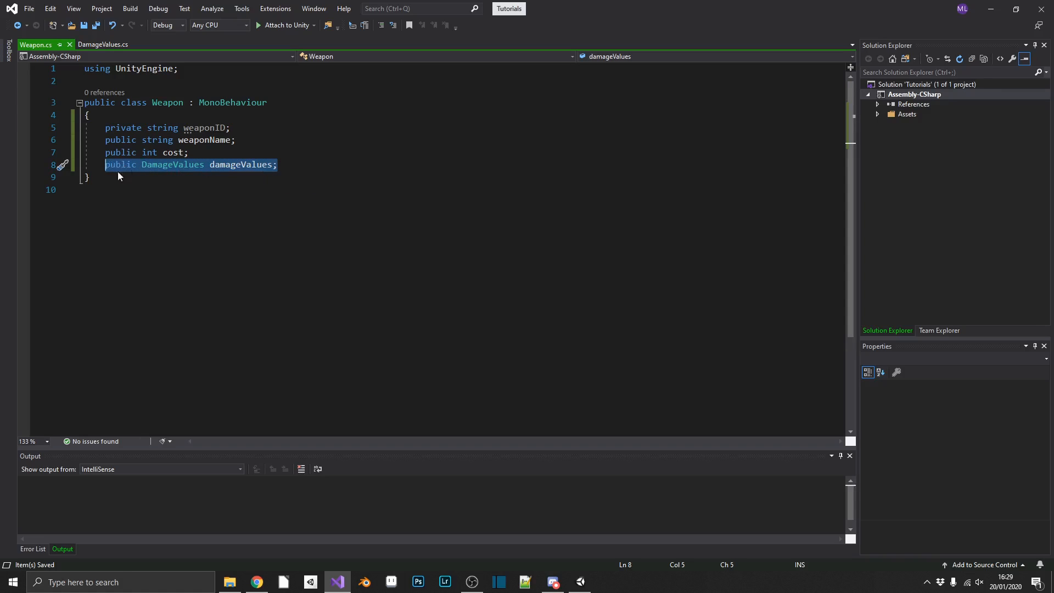
left_click(578, 582)
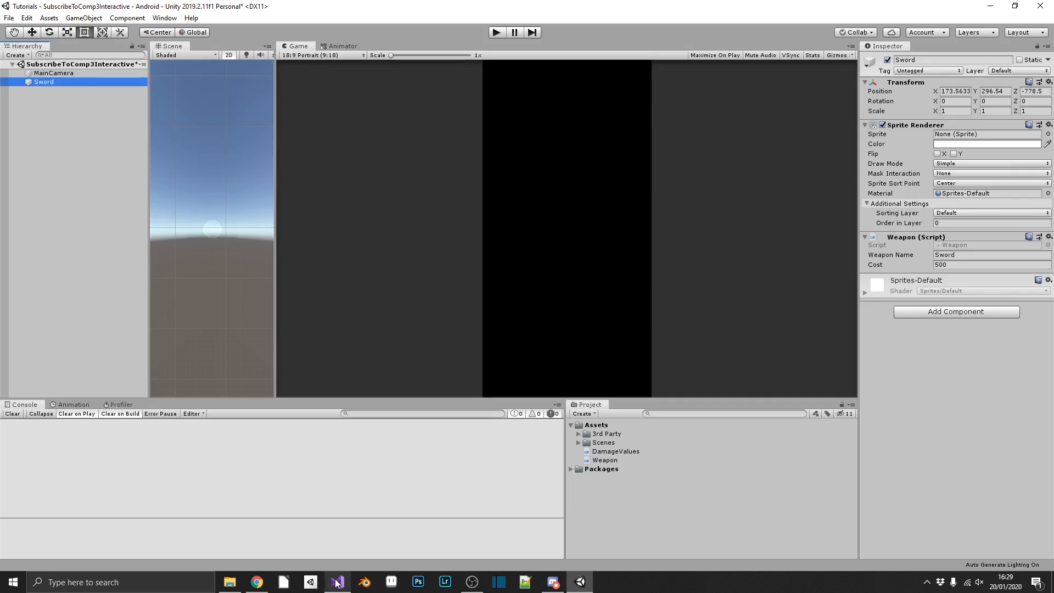
Step: Add [System.Serializable] above the DamageValues class and save
left_click(337, 581)
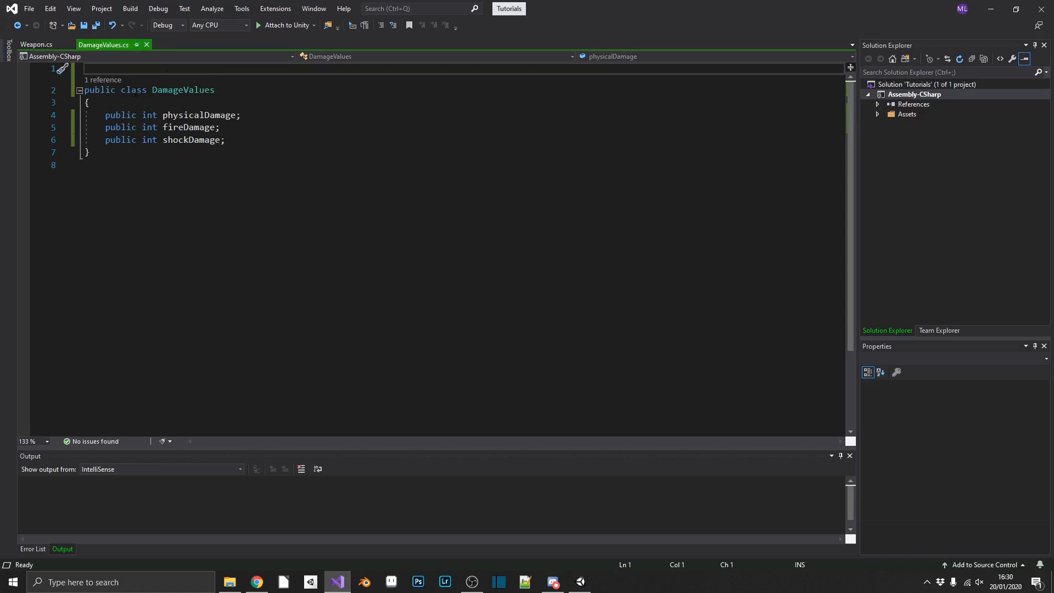
type("[S")
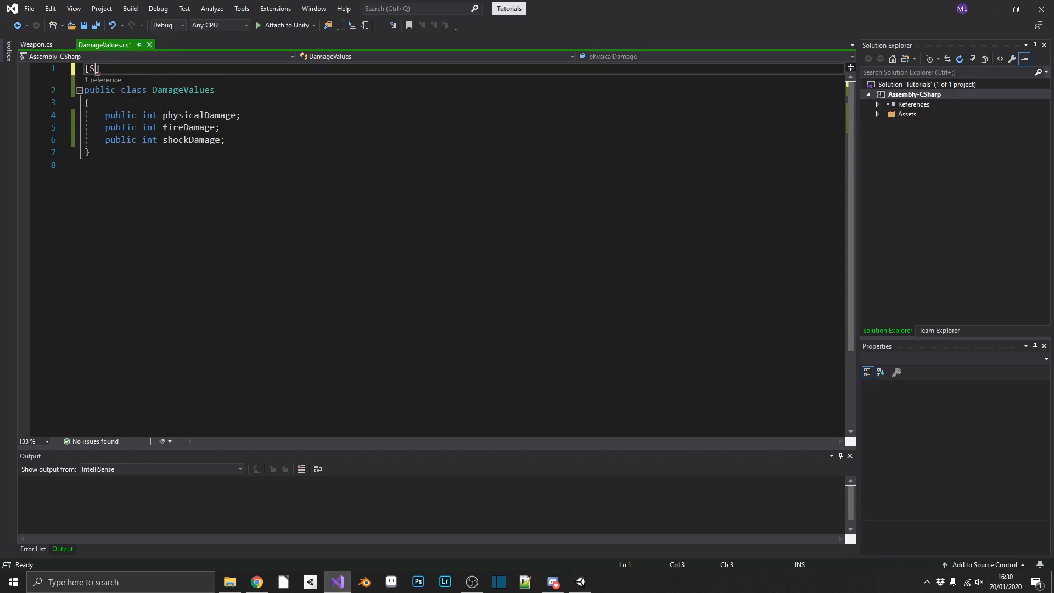
type("ystem.se")
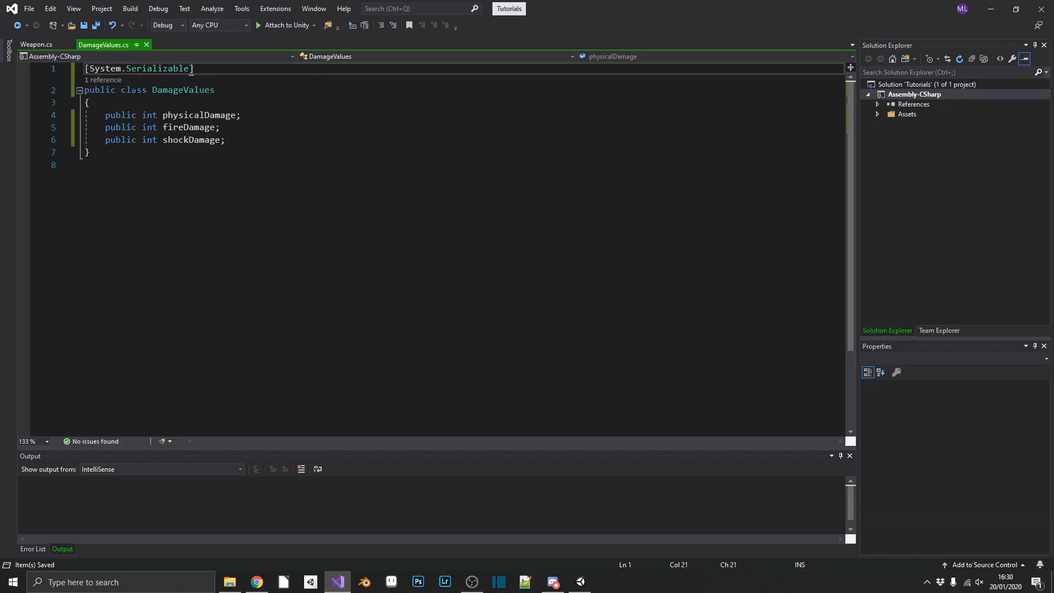
double_click(157, 69)
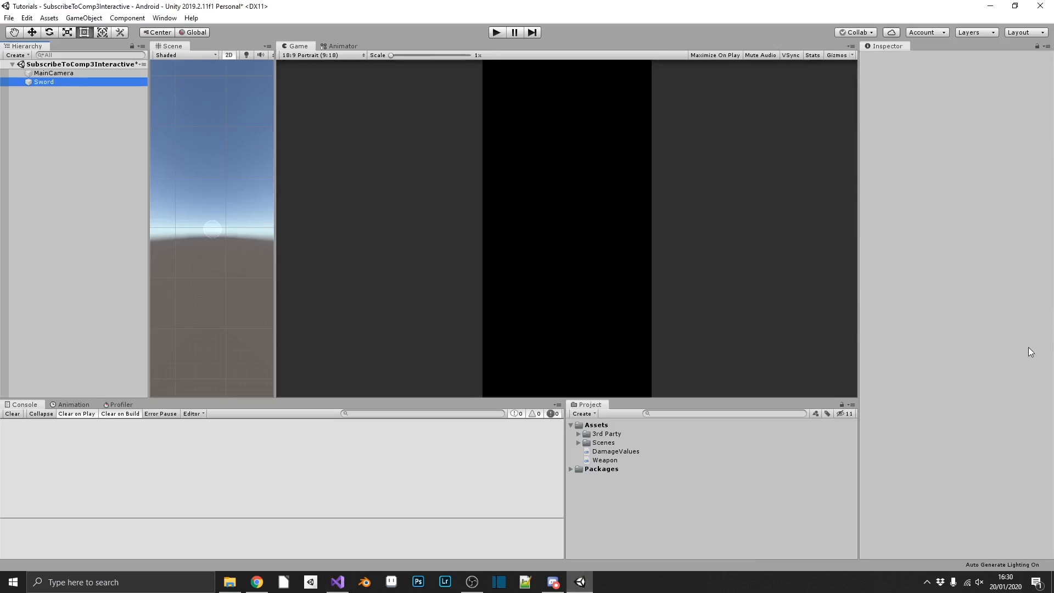
Step: Give Sword's Damage Values physical 51, fire 51 and shock 88, then return to Visual Studio
left_click(43, 81)
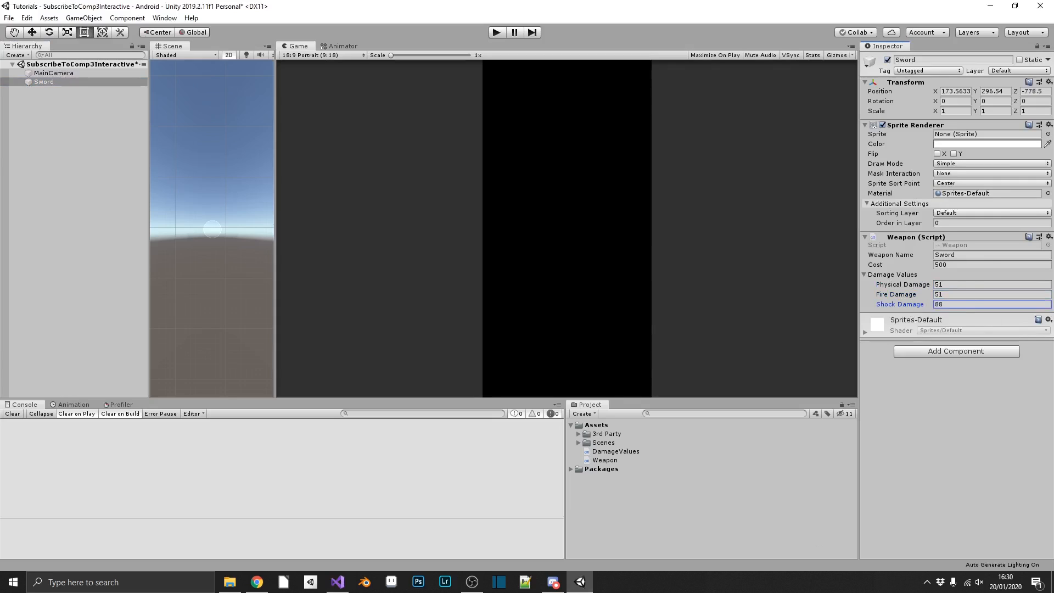
mouse_move(758, 327)
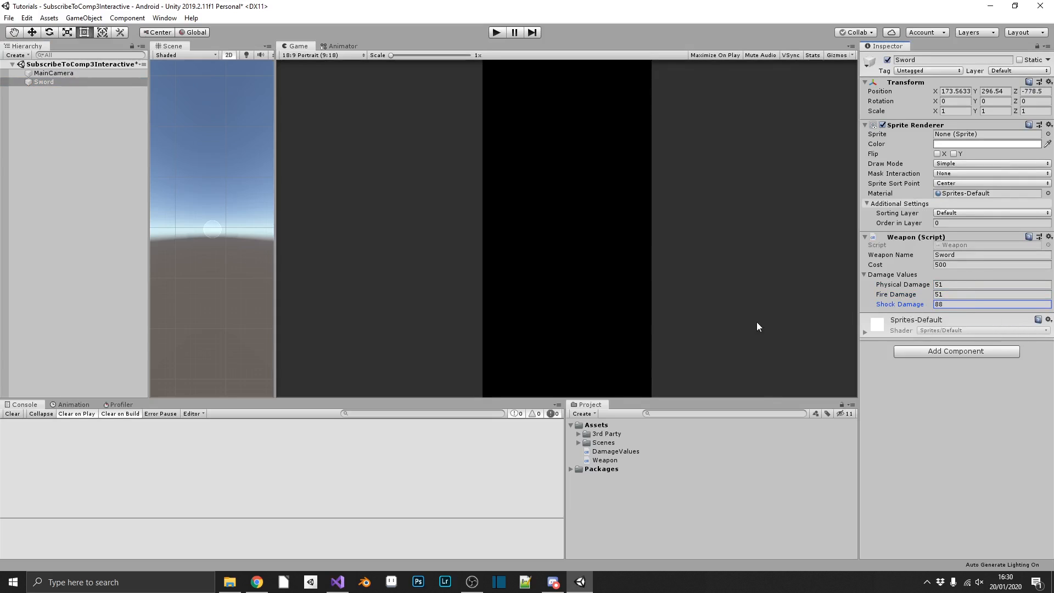
mouse_move(753, 329)
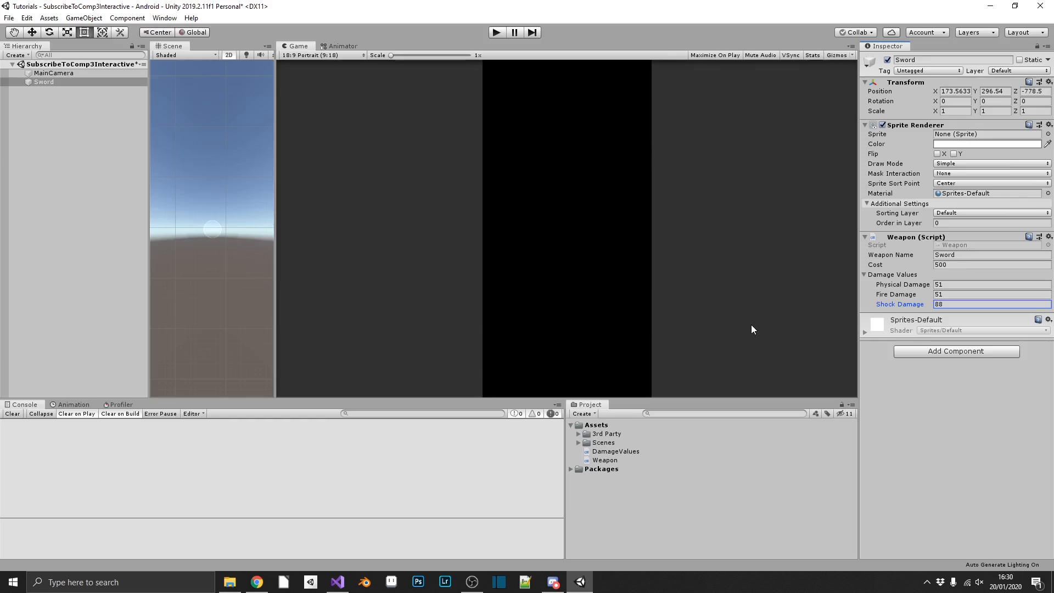
mouse_move(818, 305)
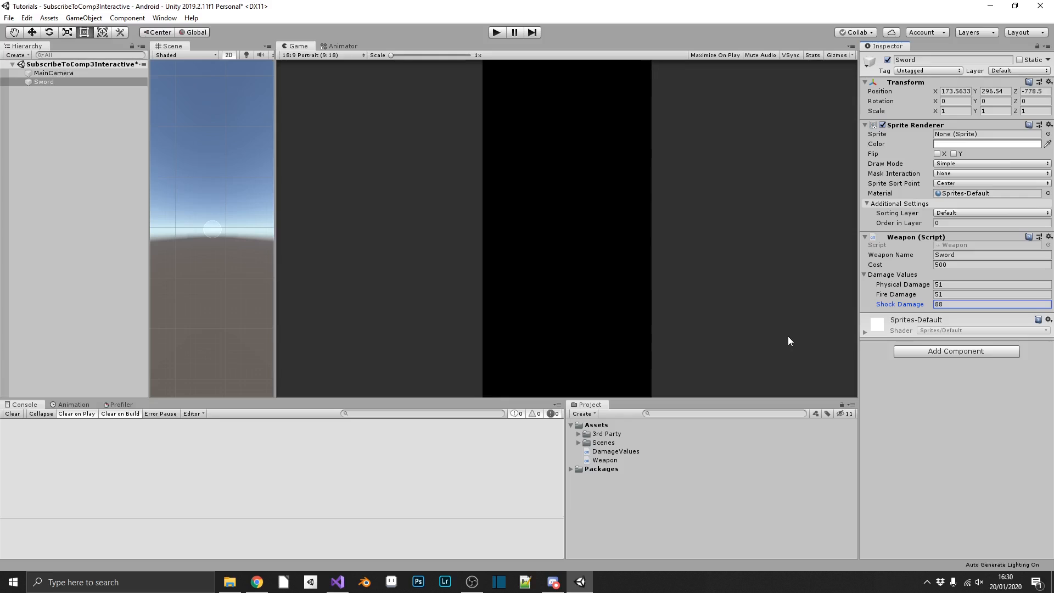
mouse_move(473, 582)
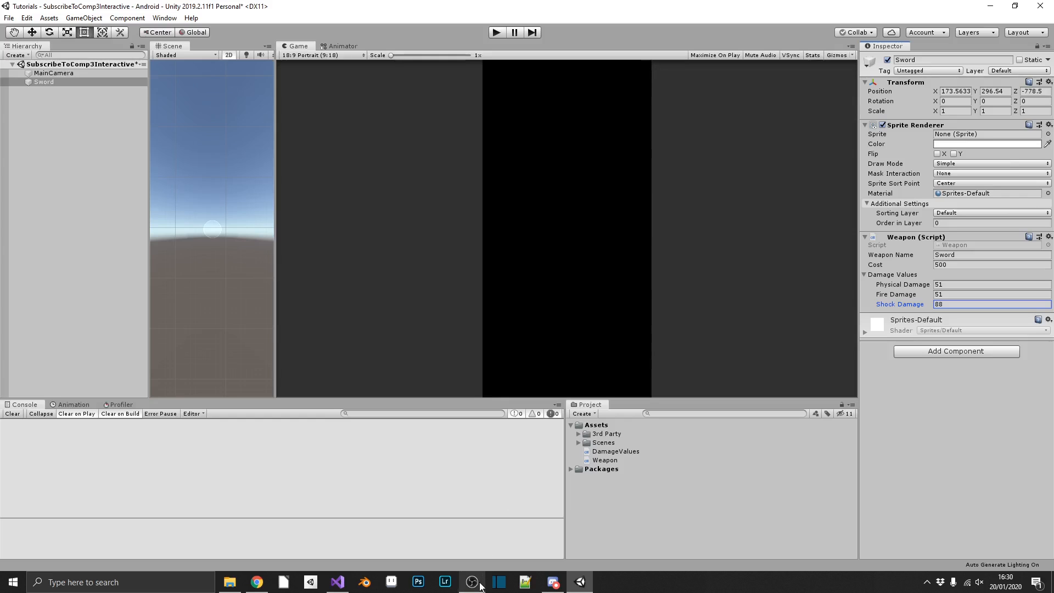
left_click(336, 582)
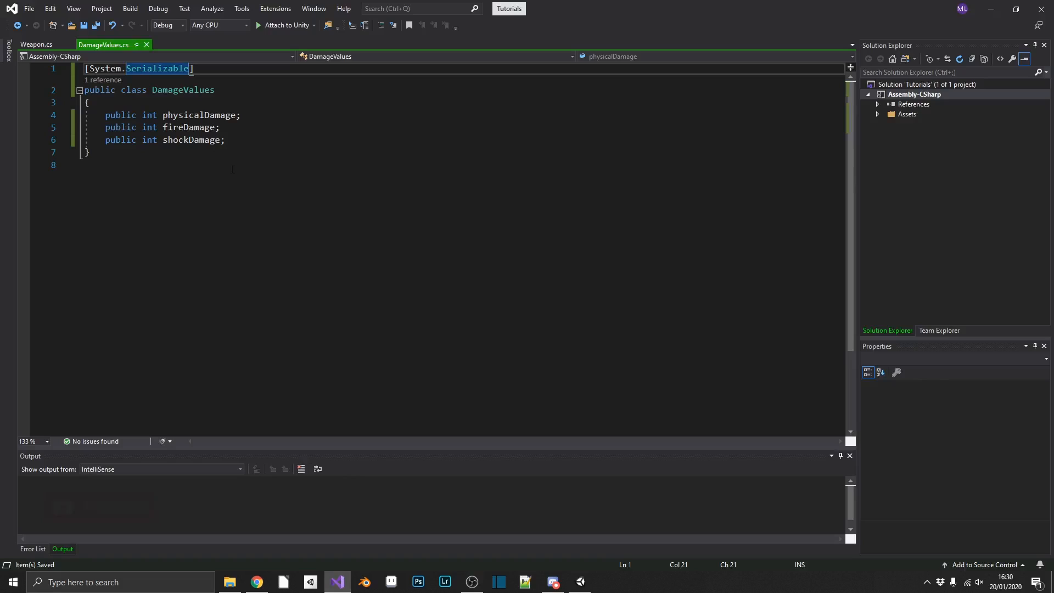
Step: Prefix Weapon.cs's private weaponID field with [SerializeField], save, and return to Unity
left_click(35, 45)
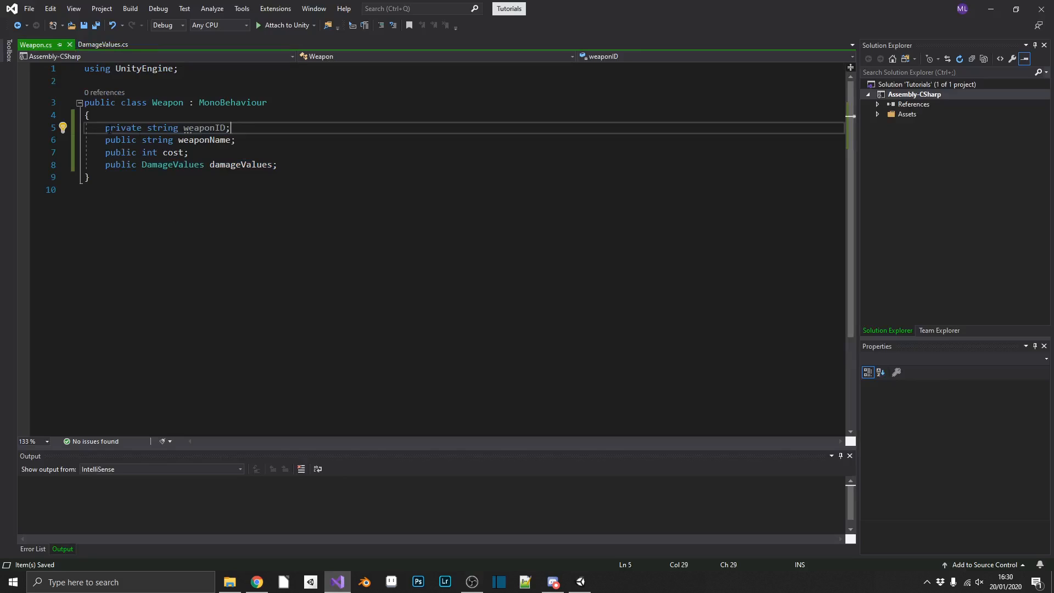
double_click(123, 128)
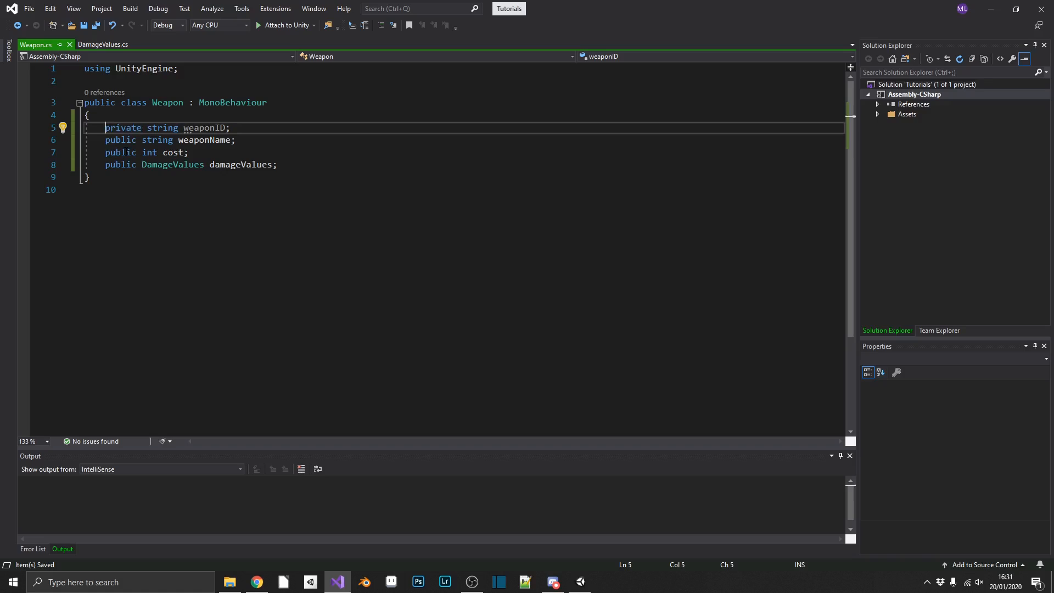
type("[")
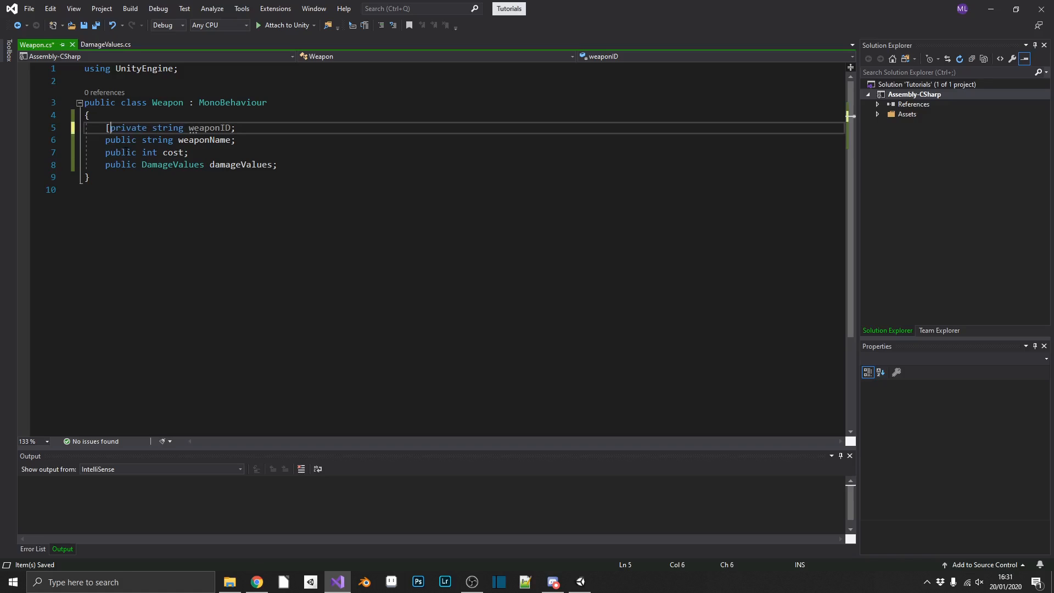
type("SerializeField")
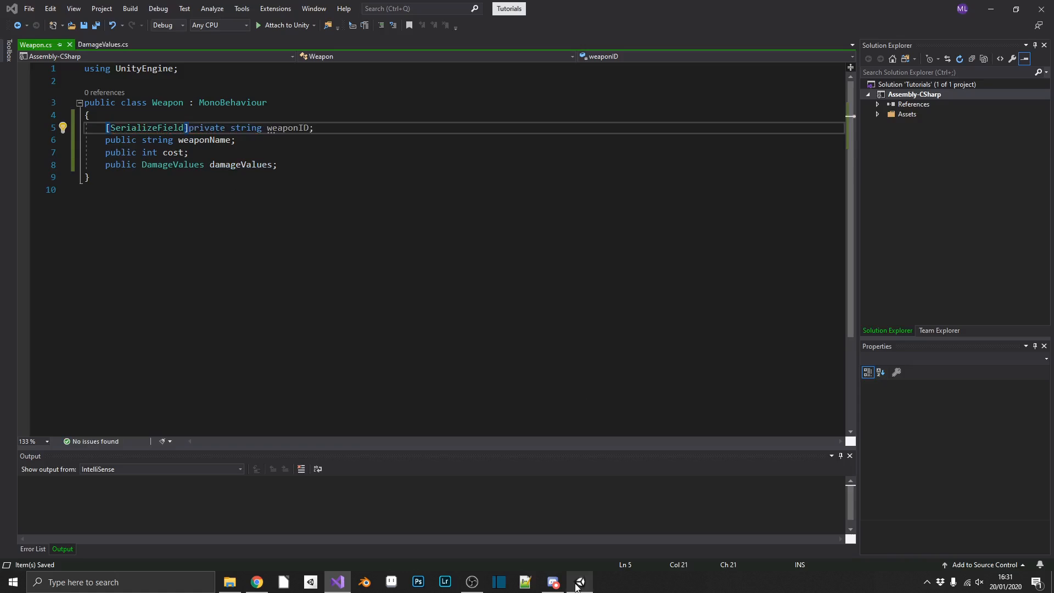
left_click(579, 581)
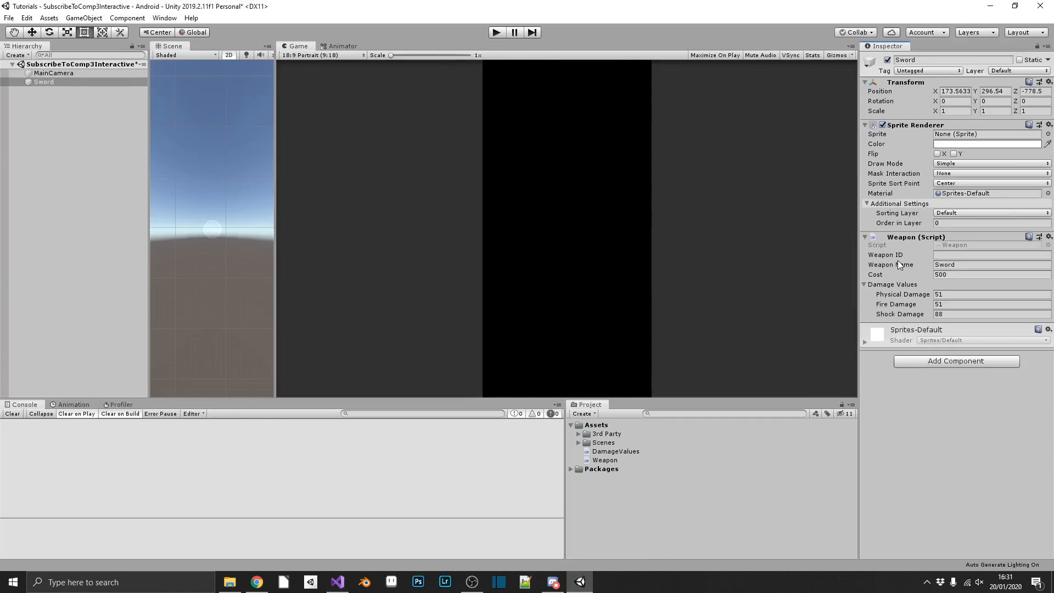
Step: Enter ID0001 in the Sword's Weapon ID field
left_click(989, 254)
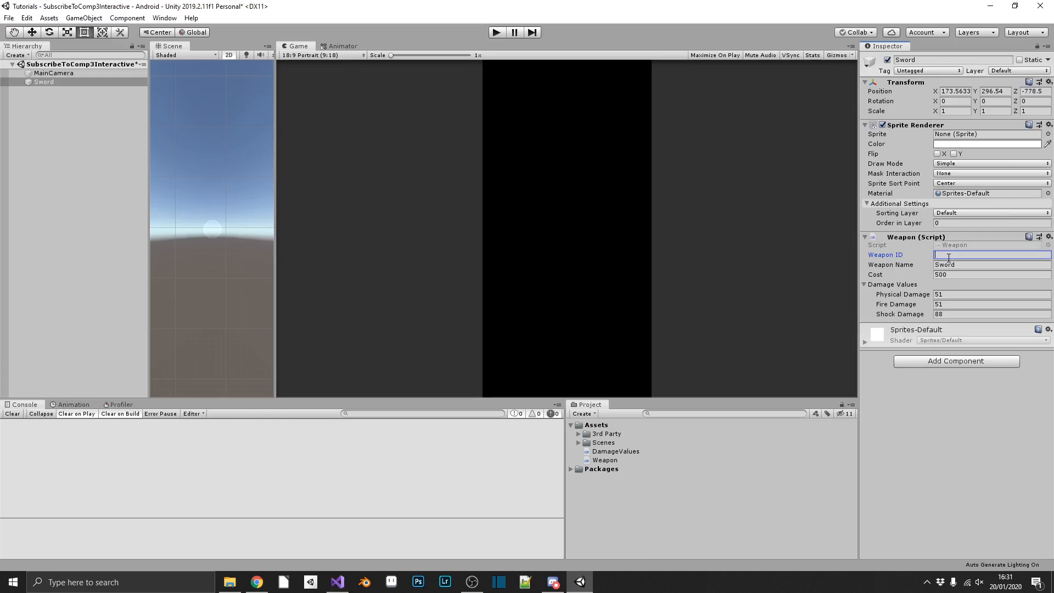
type("ID0001")
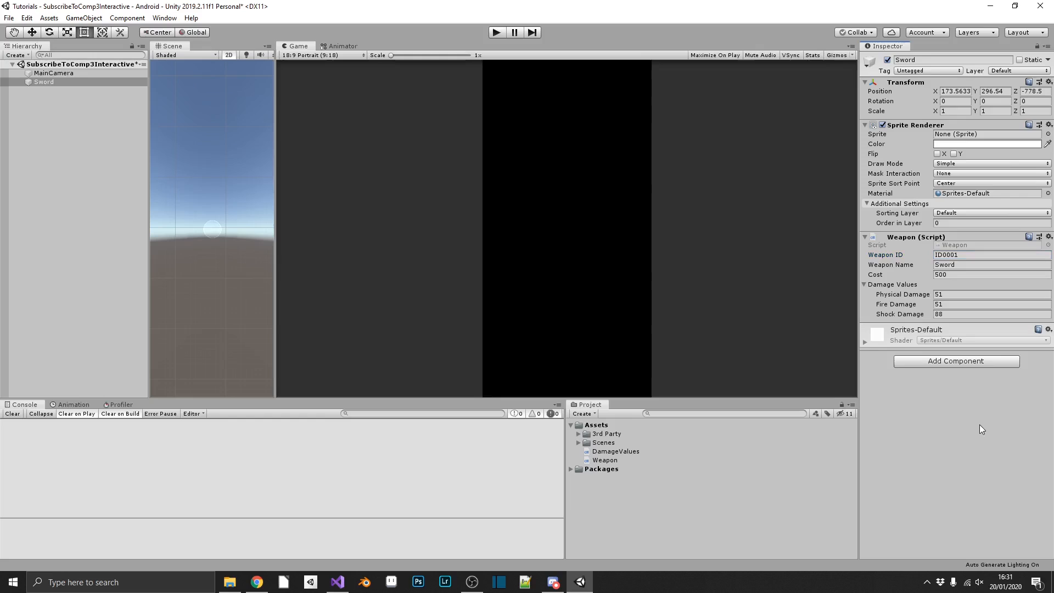